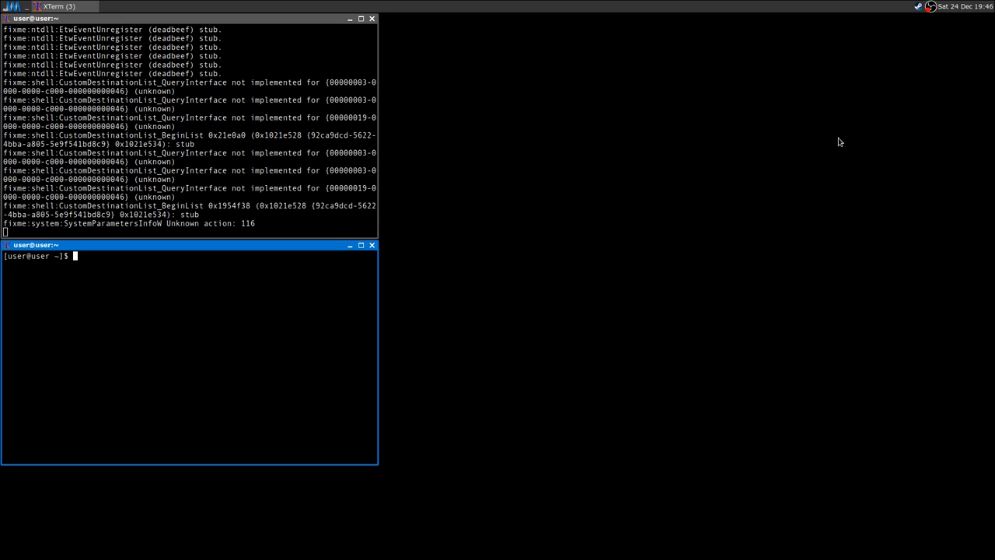
mouse_move(225, 342)
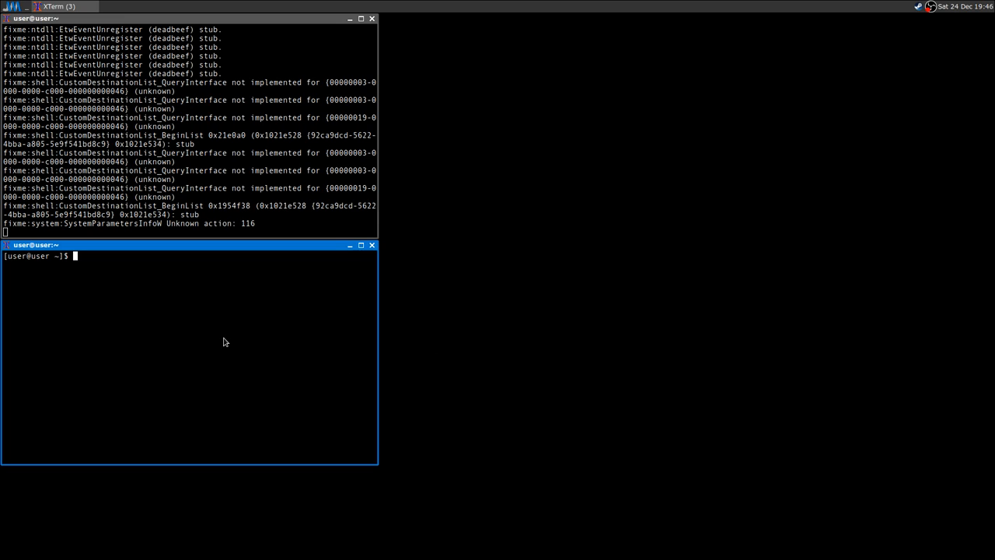
Step: Open NecroVisioN/Bin/config.ini from the necrovision wine prefix's SteamLibrary in nano
text(nano)
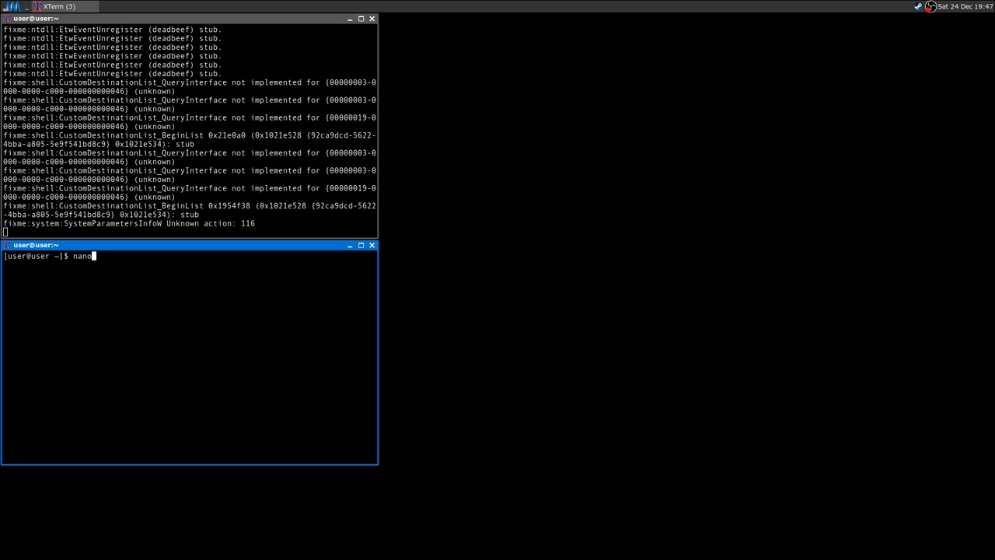
text(.wineprefix/)
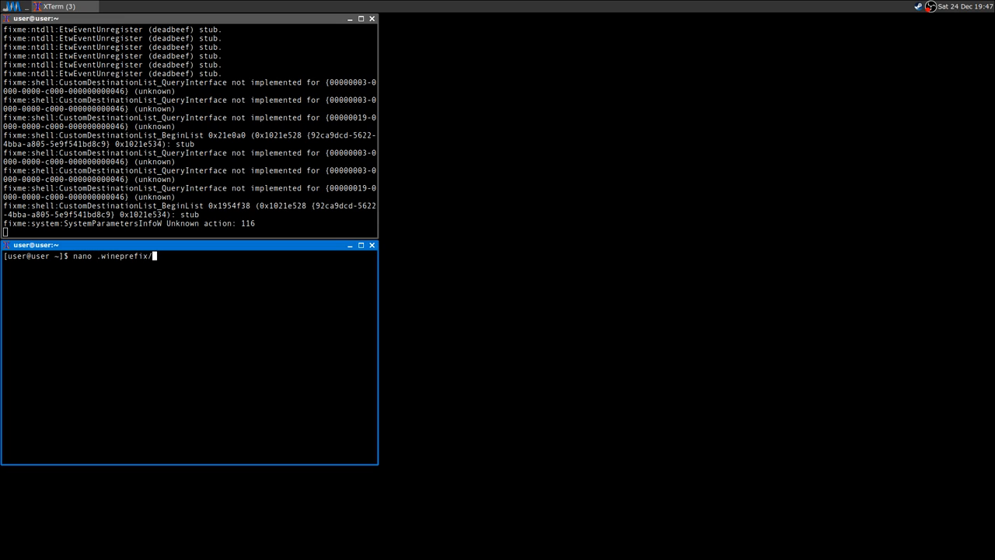
text(ne)
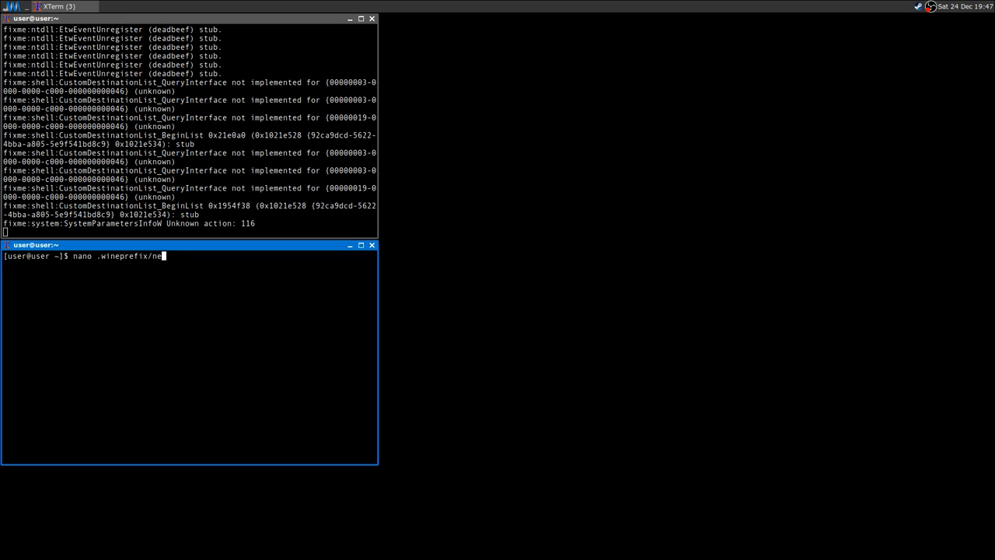
text(crovision)
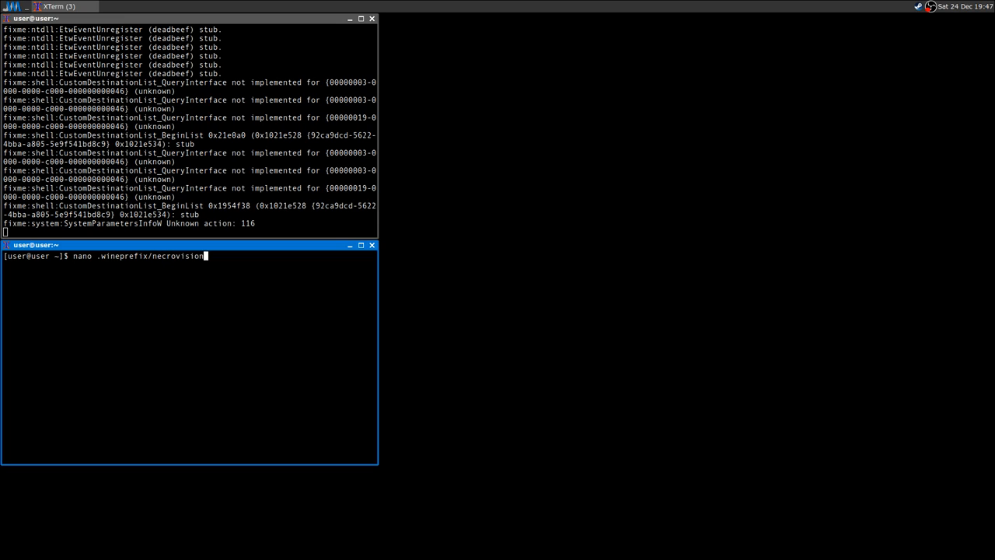
text(/drive_c/)
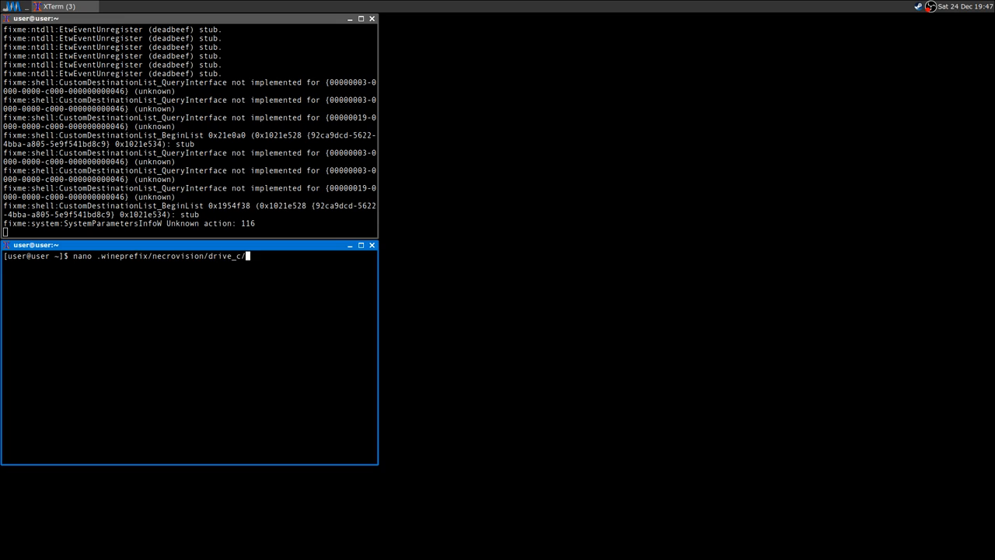
text(SteamLibrary/st)
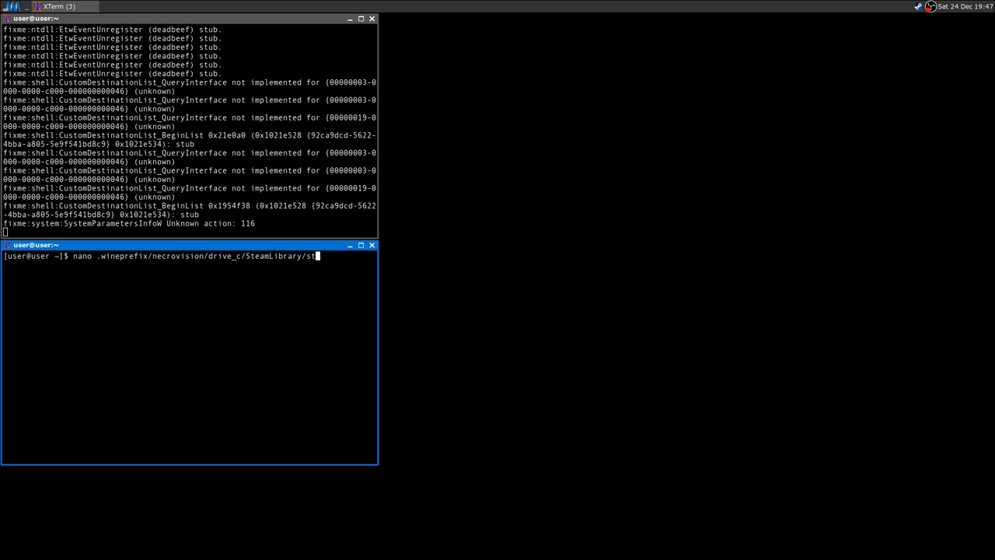
text(eamapps/common/)
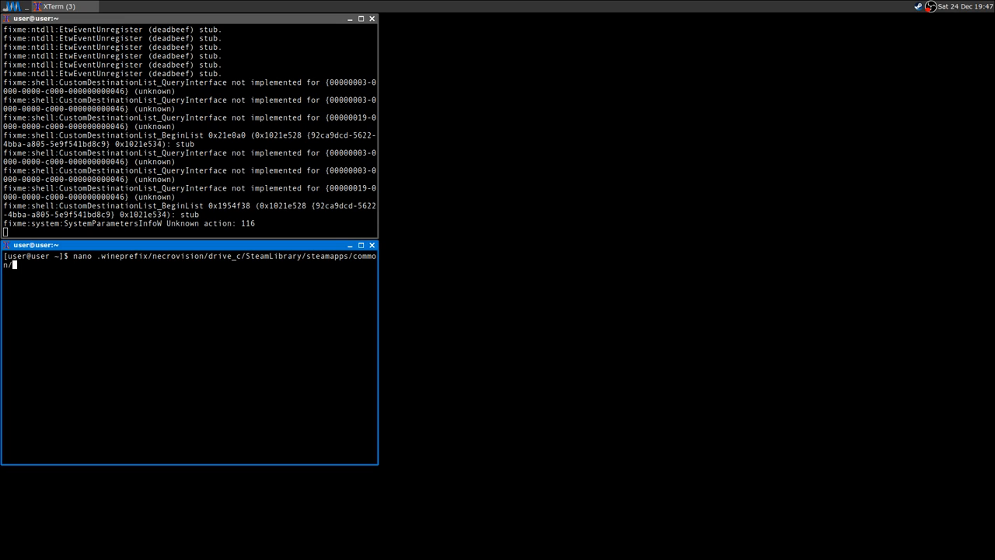
text(NecroVisioN/B)
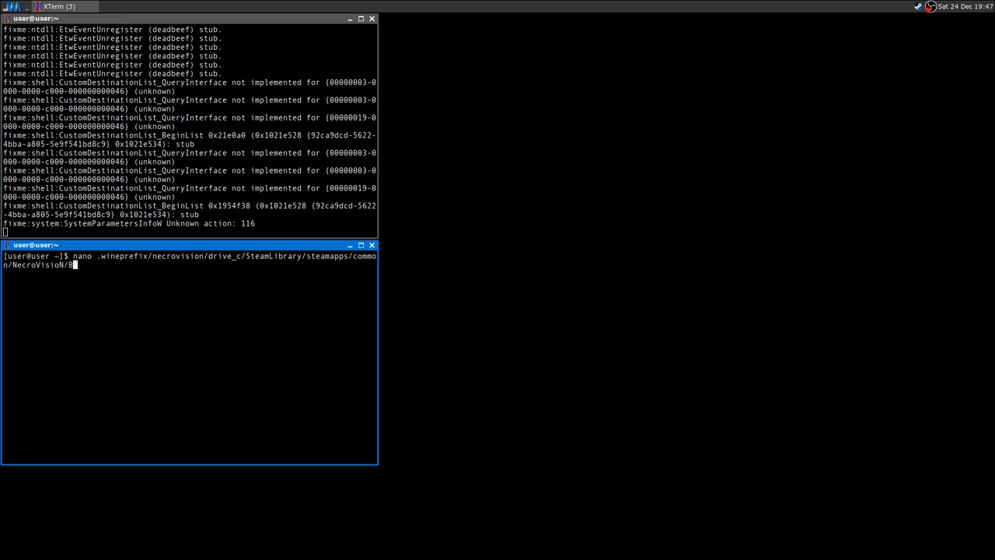
text(in/con)
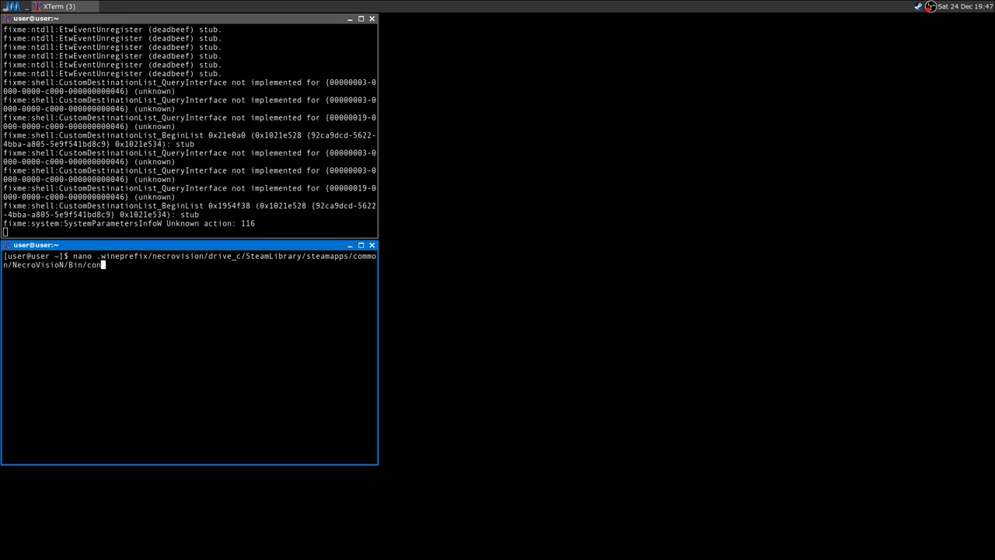
text(fig.ini)
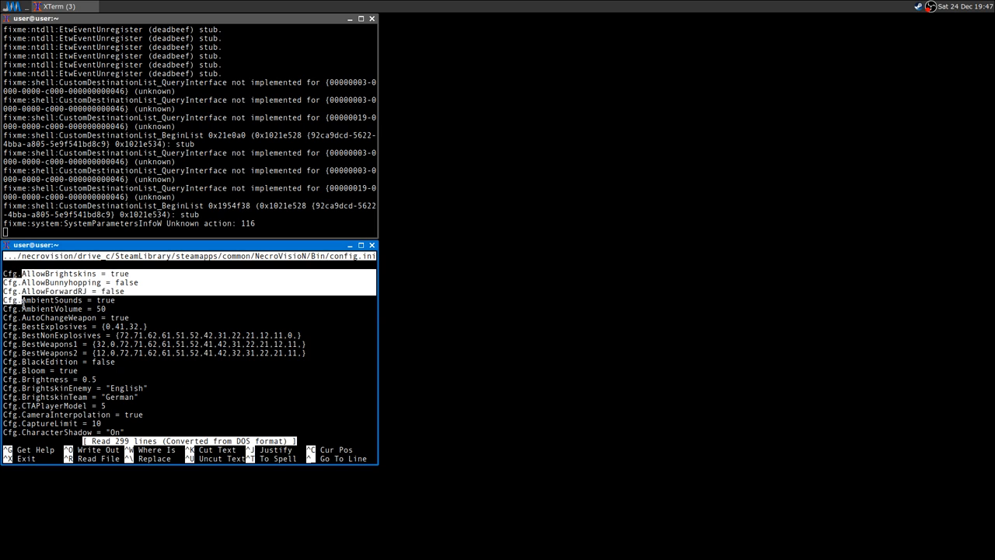
Step: Set Cfg.RenderDevice to 1 in NecroVisioN's config.ini, then save and exit nano
scroll(down, 3)
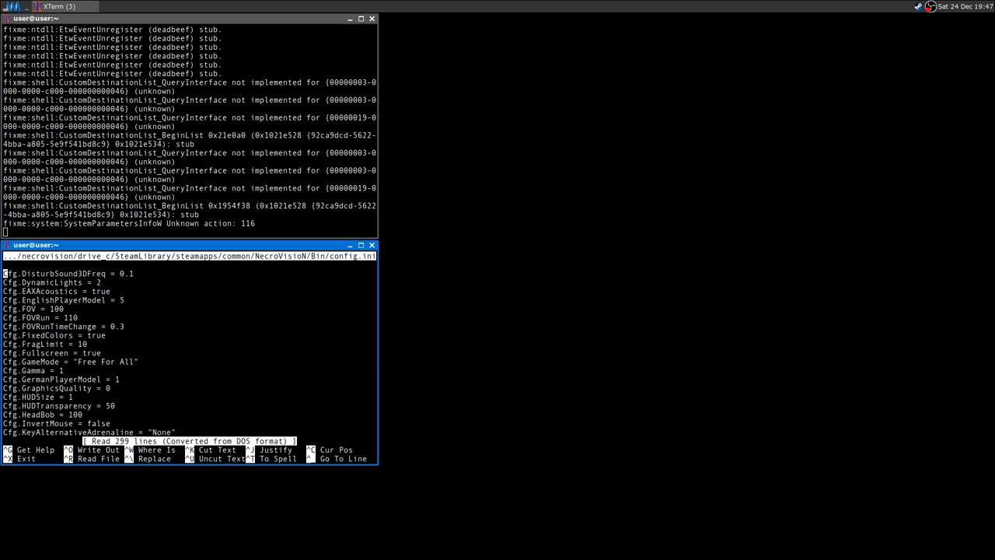
scroll(down, 3)
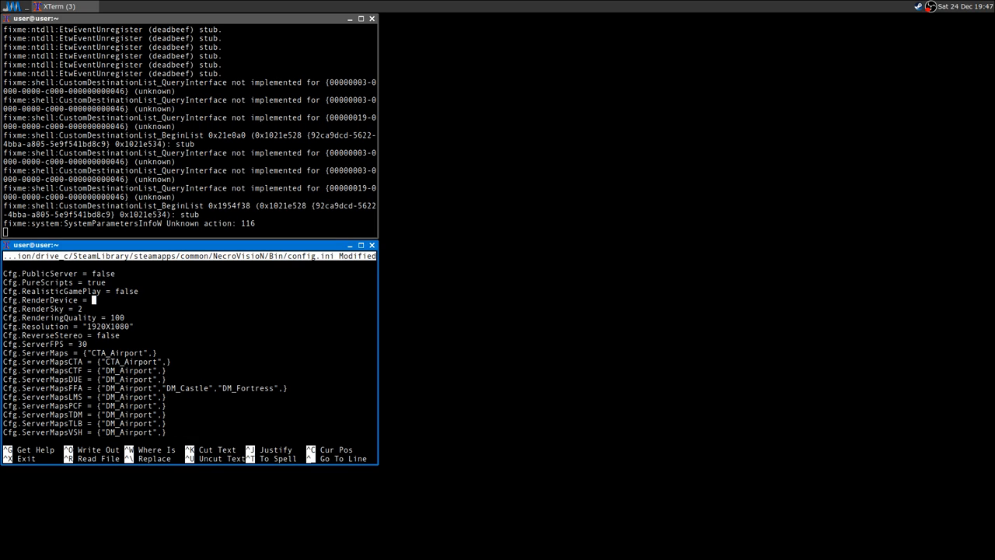
text(1)
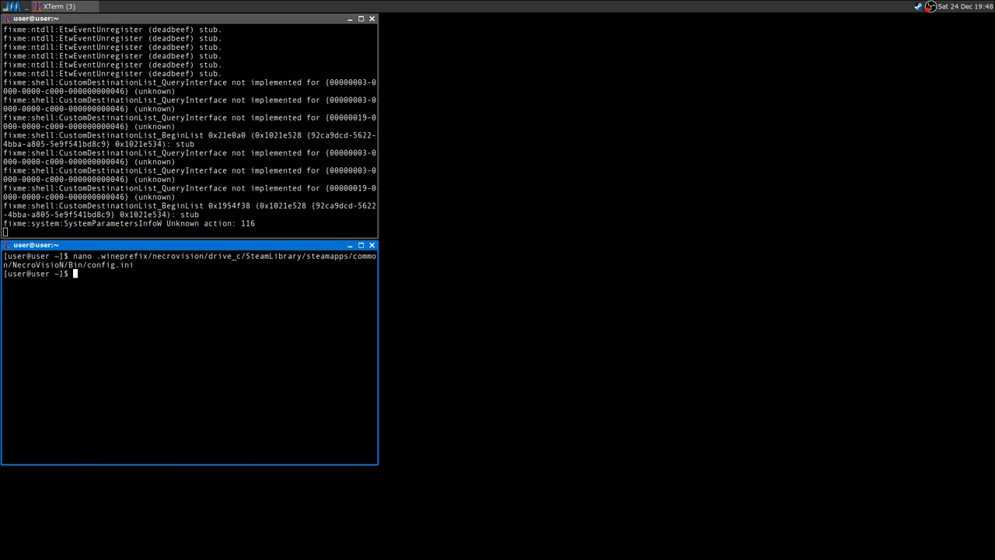
Step: Edit the recalled nano command to open NecrovisioN Lost Company/Bin/config.ini from necrovision_lc
key(Up)
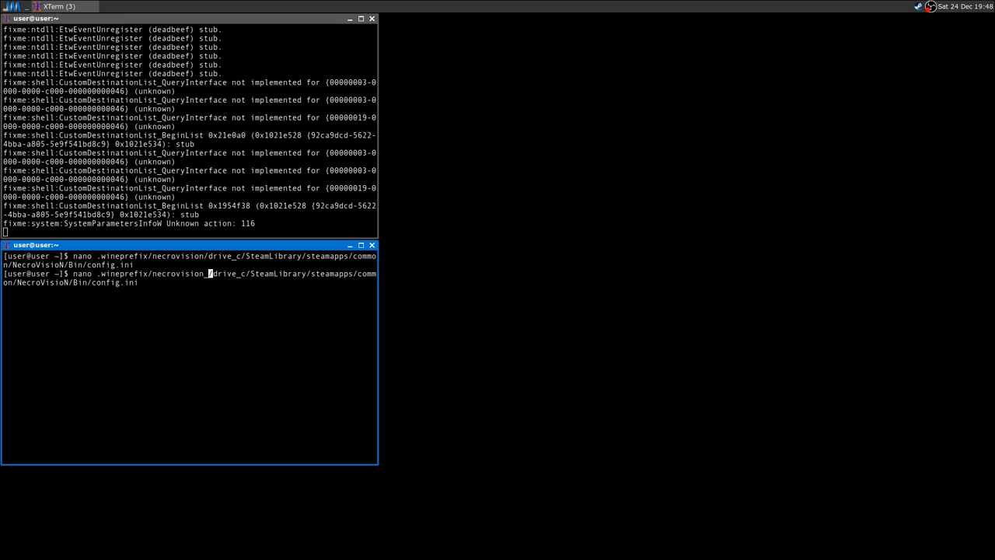
text(lc/drive_c/S)
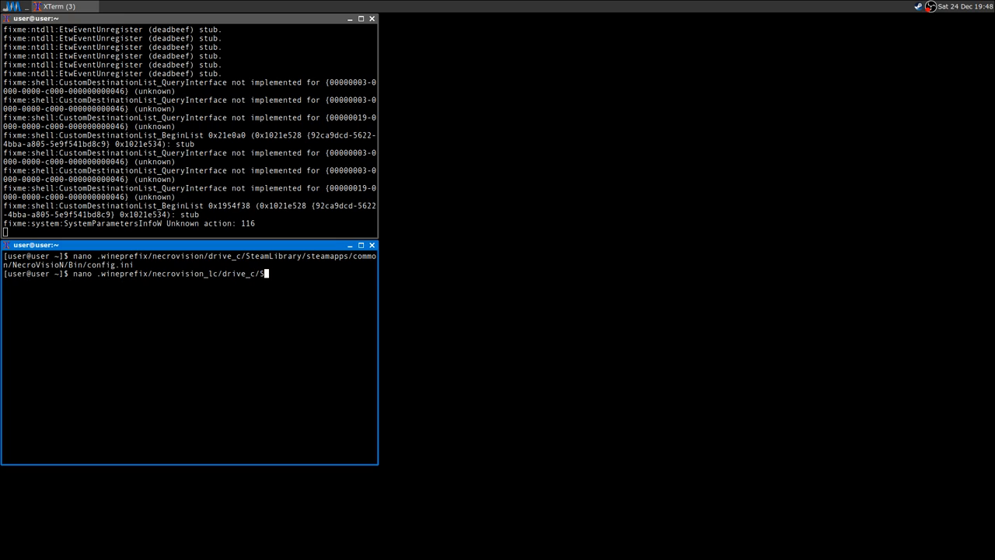
text(teamLibrary/steamapps/common/)
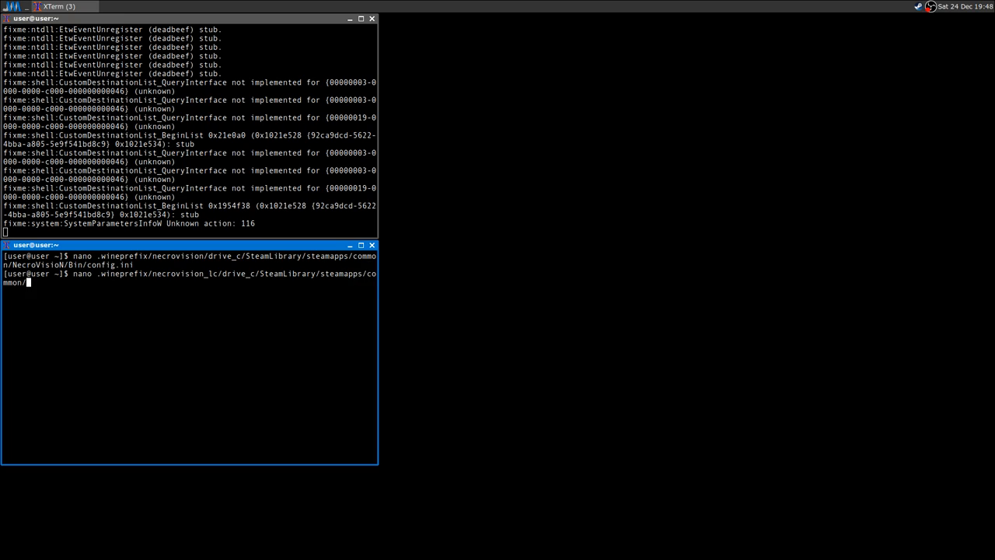
text(NecrovisioN\ Lost\ Company/)
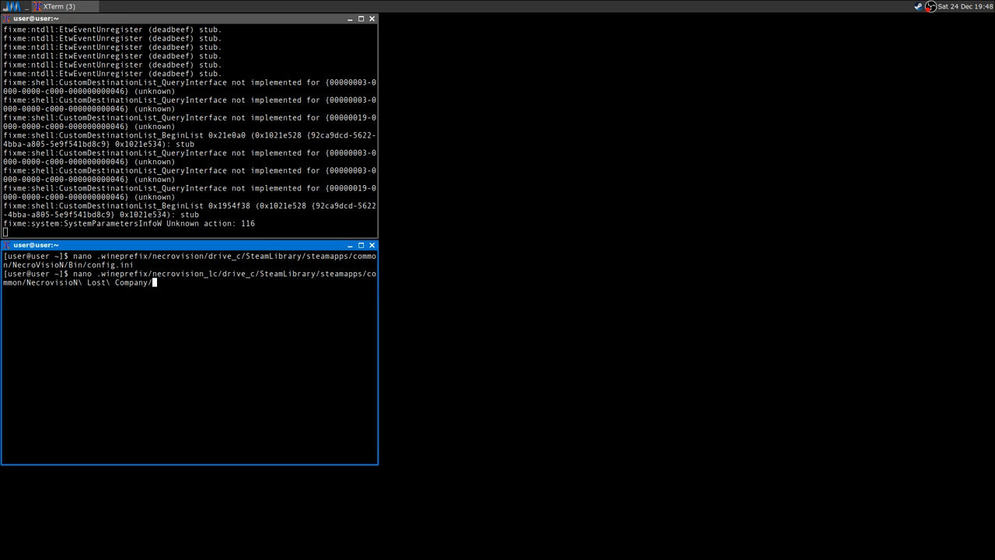
text(Bi)
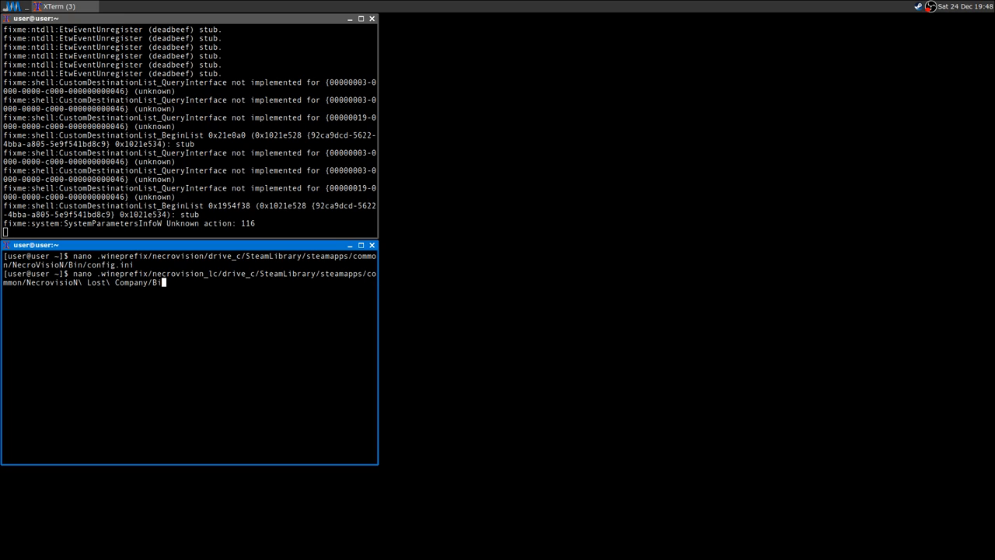
text(n/config.ini)
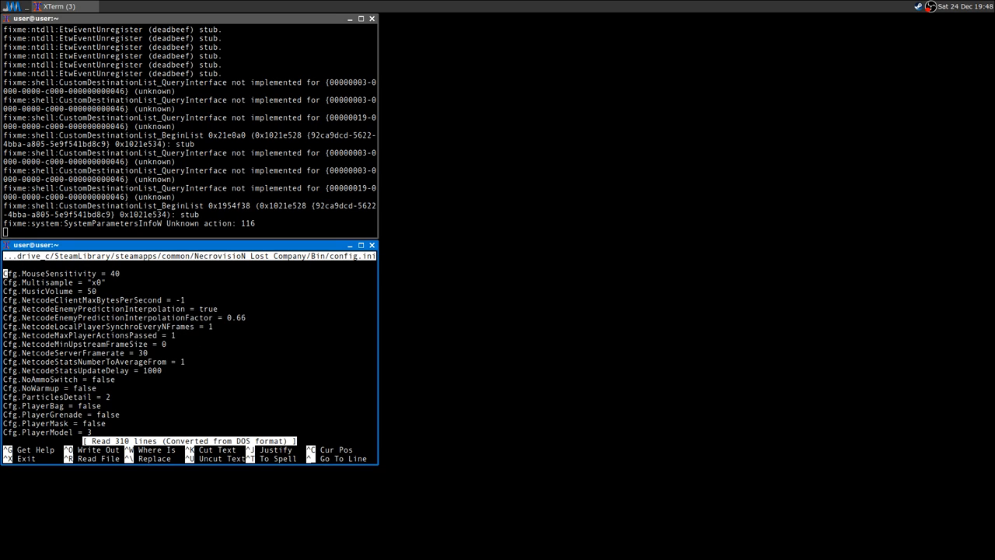
scroll(down, 3)
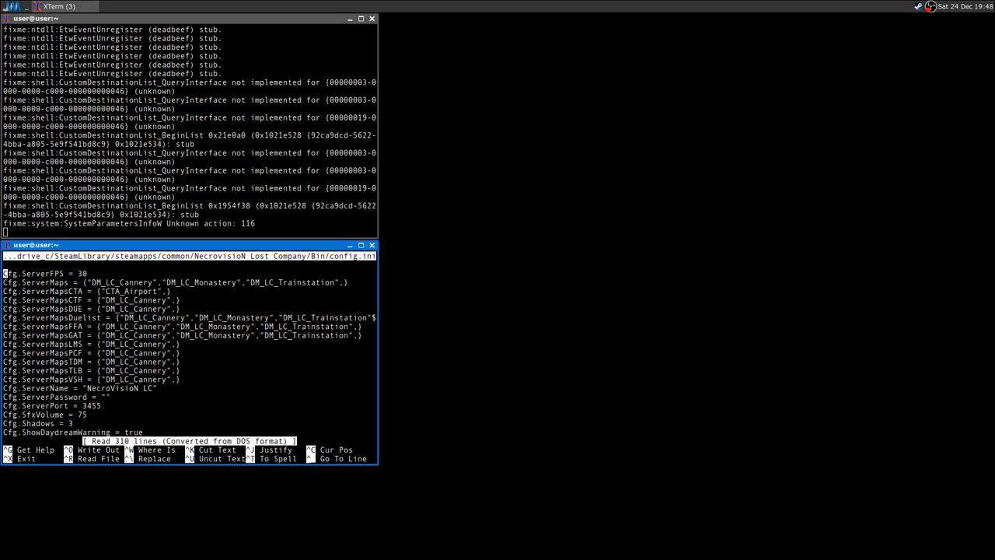
scroll(down, 3)
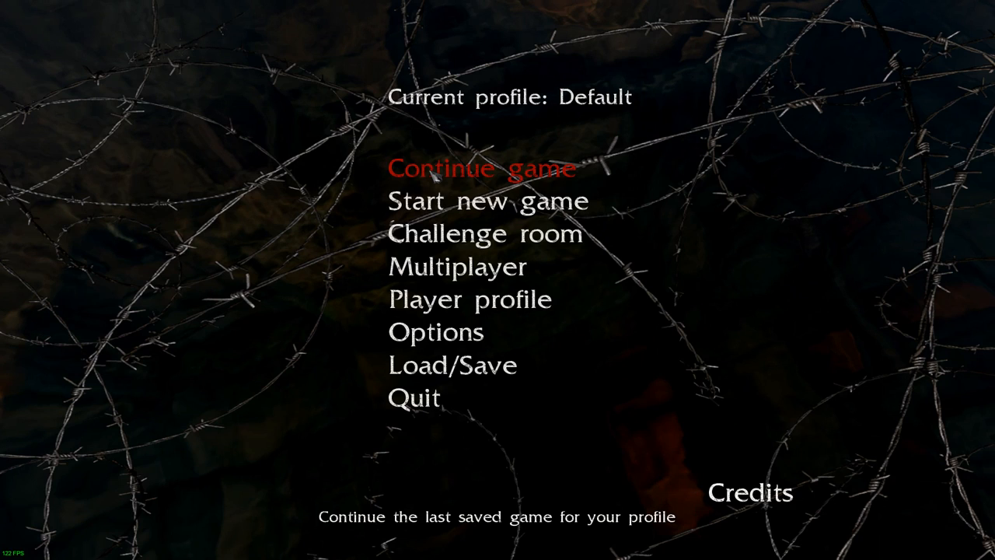
Step: Confirm NecroVisioN's main menu works, then quit and answer Yes to Are you sure?
click(482, 167)
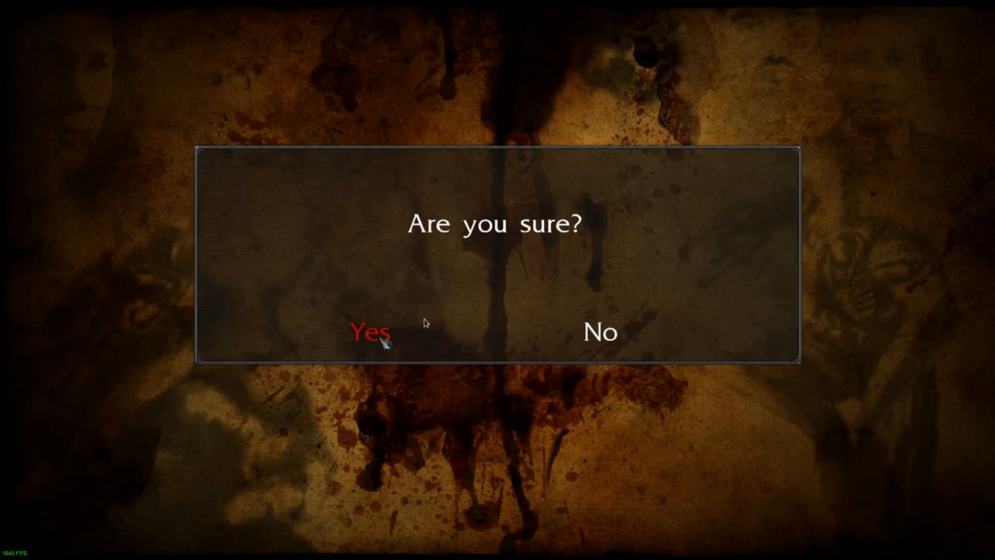
click(367, 333)
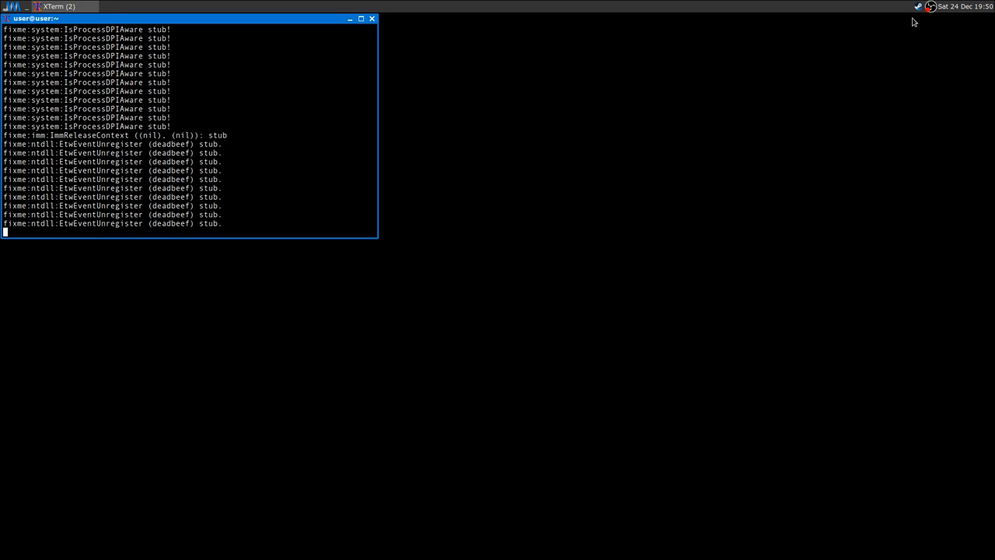